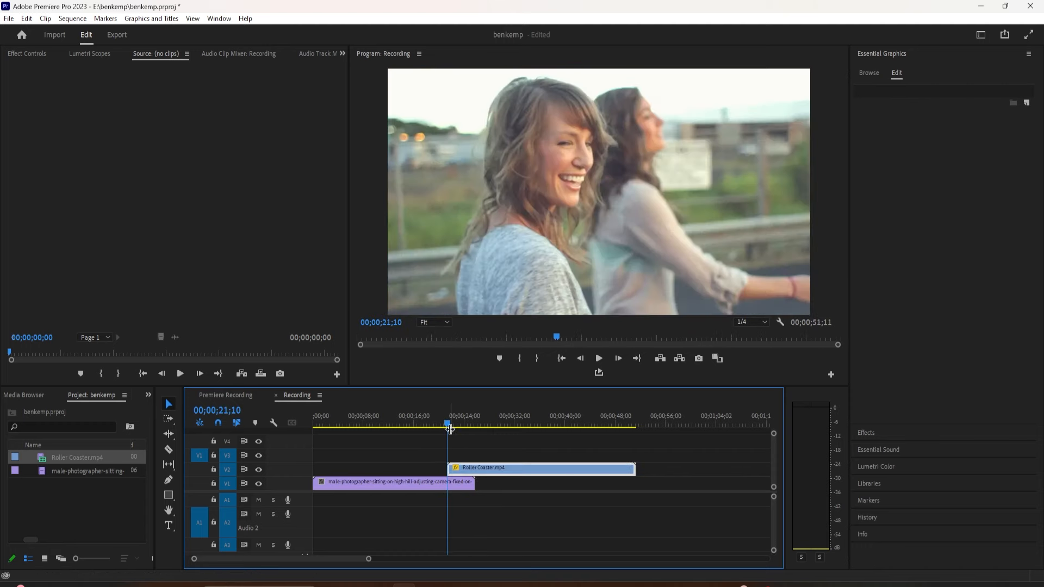
Step: Select the Roller Coaster clip on V2 around 22 seconds to show its Motion and Opacity settings
click(479, 424)
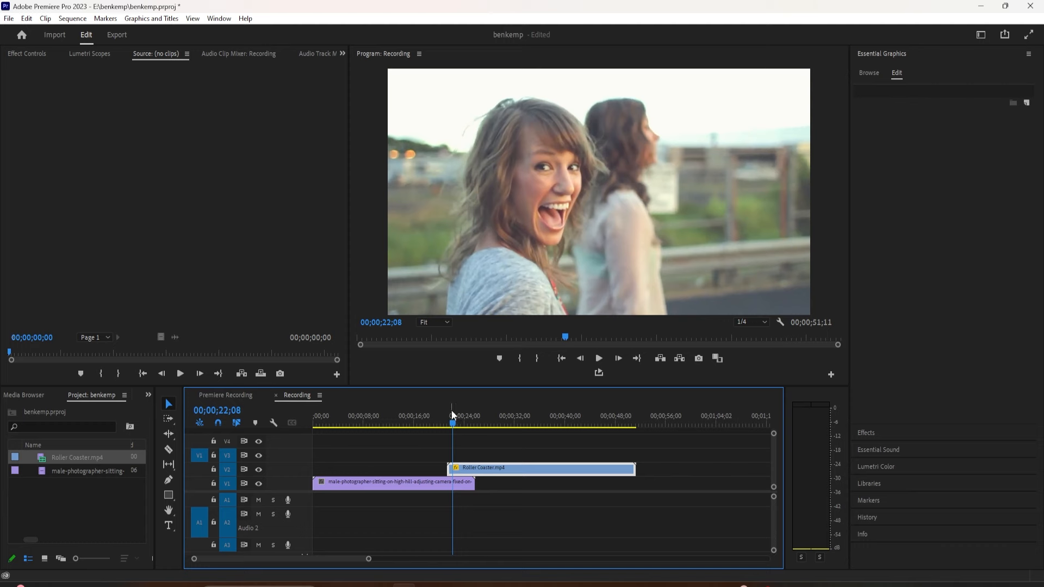
click(539, 468)
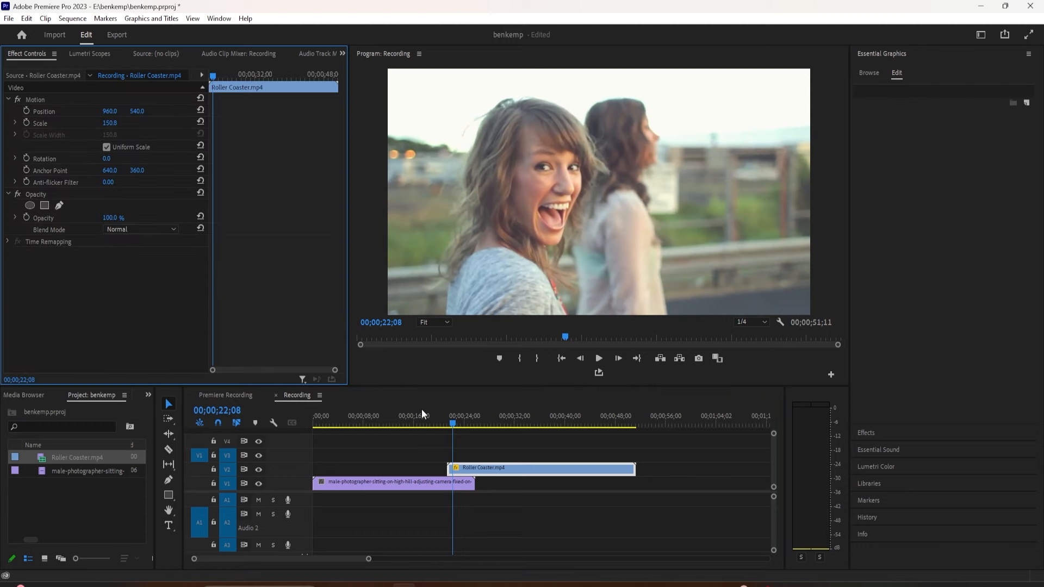
click(396, 483)
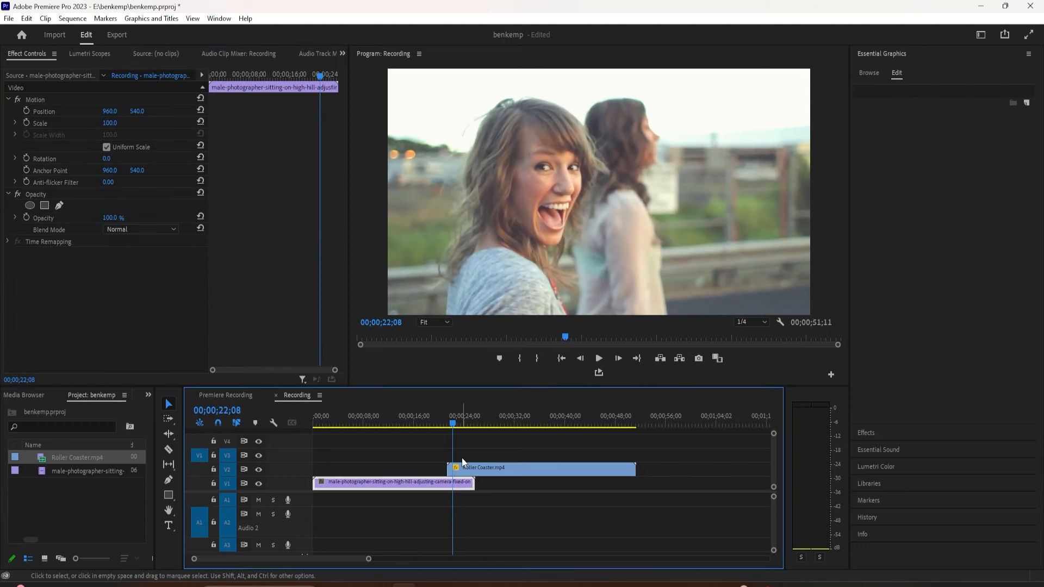
click(543, 467)
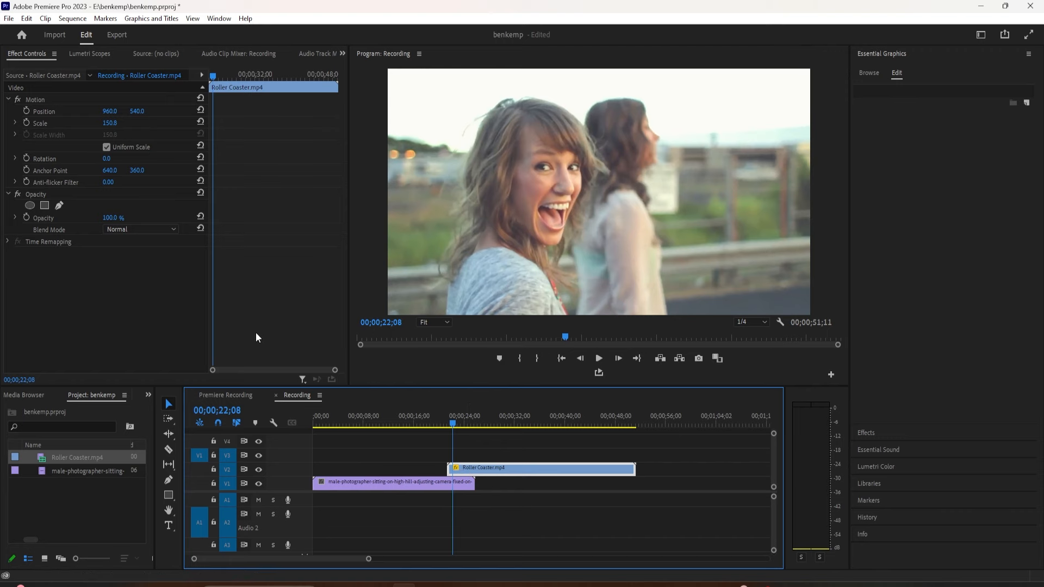
click(470, 423)
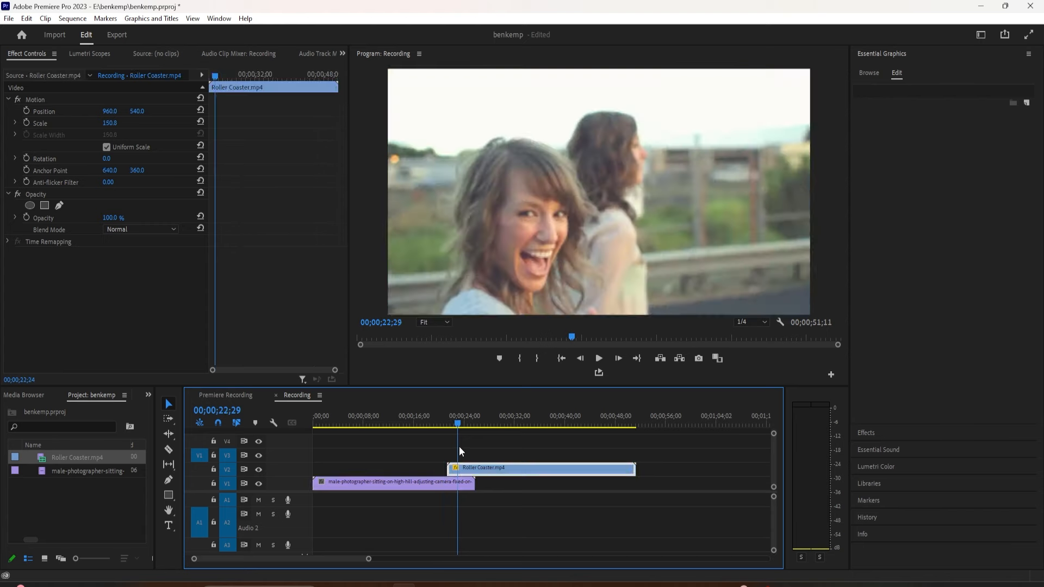
Step: Add a rectangular opacity mask to the Roller Coaster clip and scrub to the woman's face at 22;06
click(471, 423)
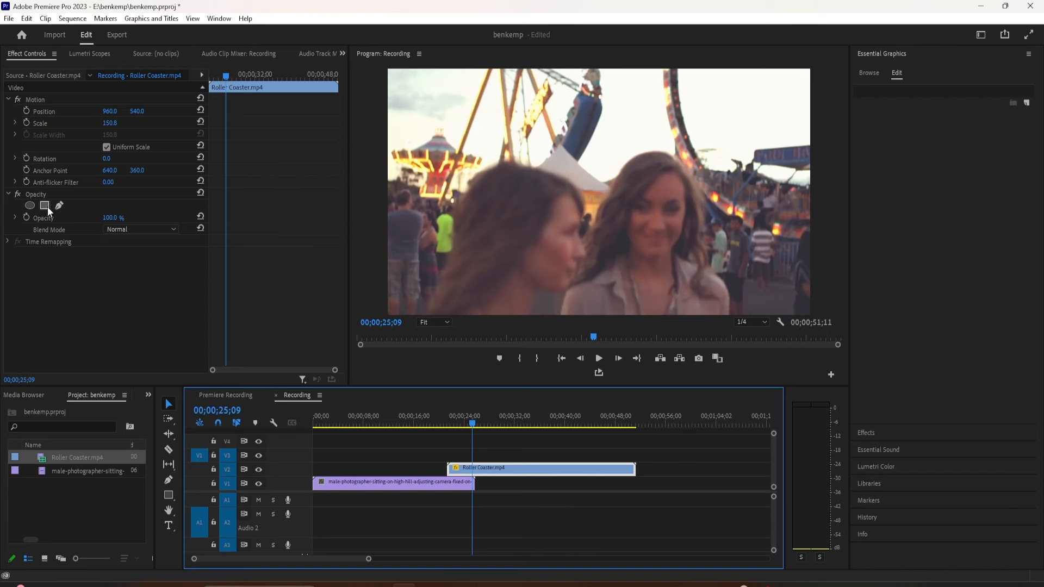
click(44, 205)
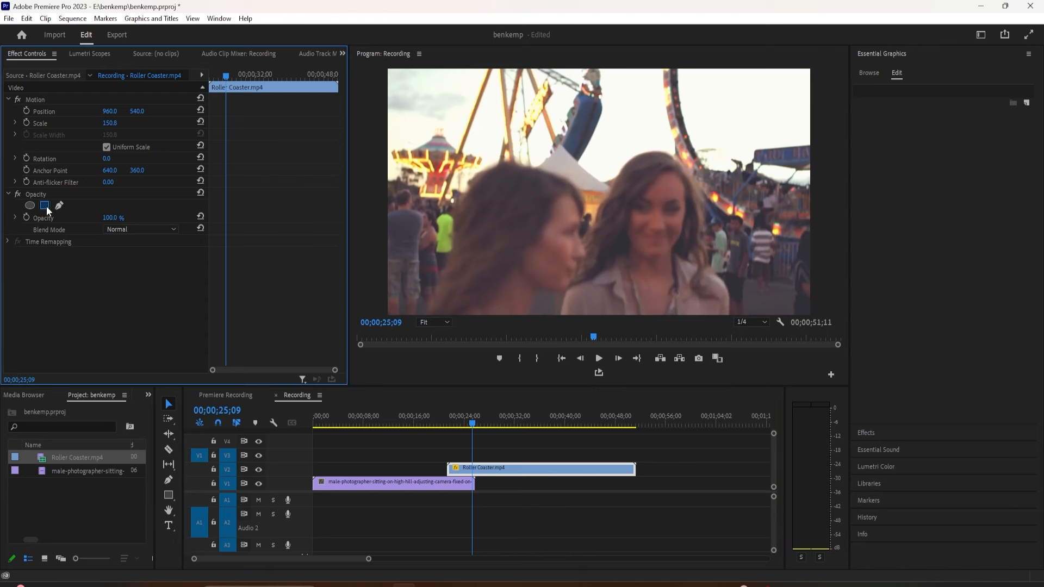
click(44, 205)
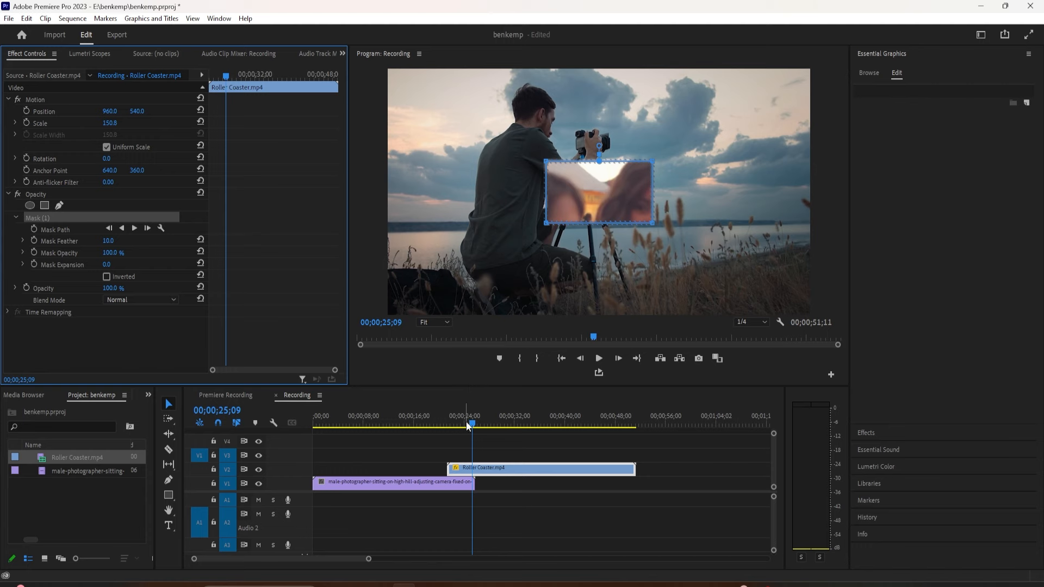
drag(468, 424, 451, 424)
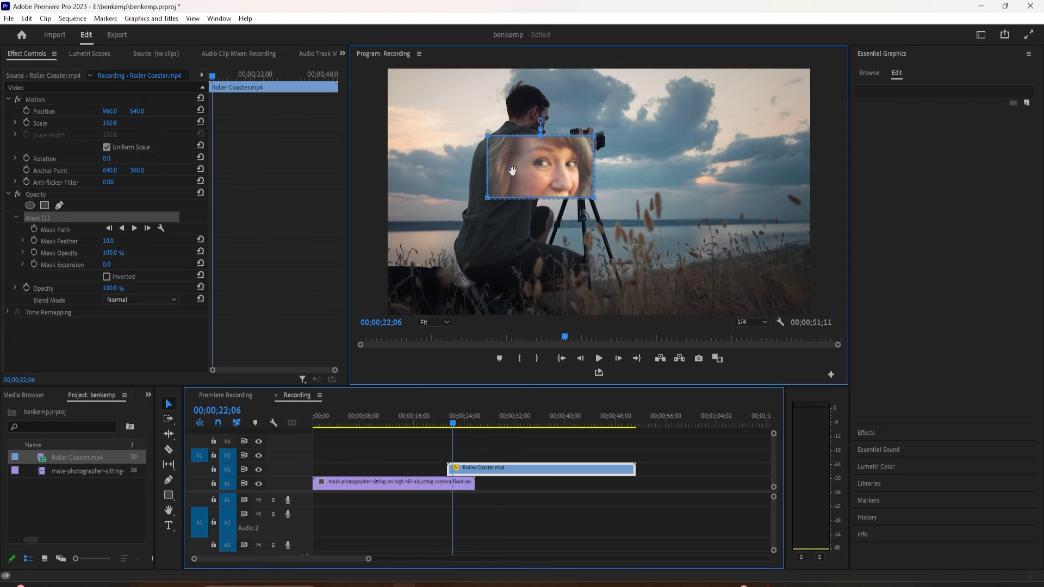
Step: Reshape the mask into a slanted polygon framing both laughing women in the upper left
drag(539, 168, 496, 110)
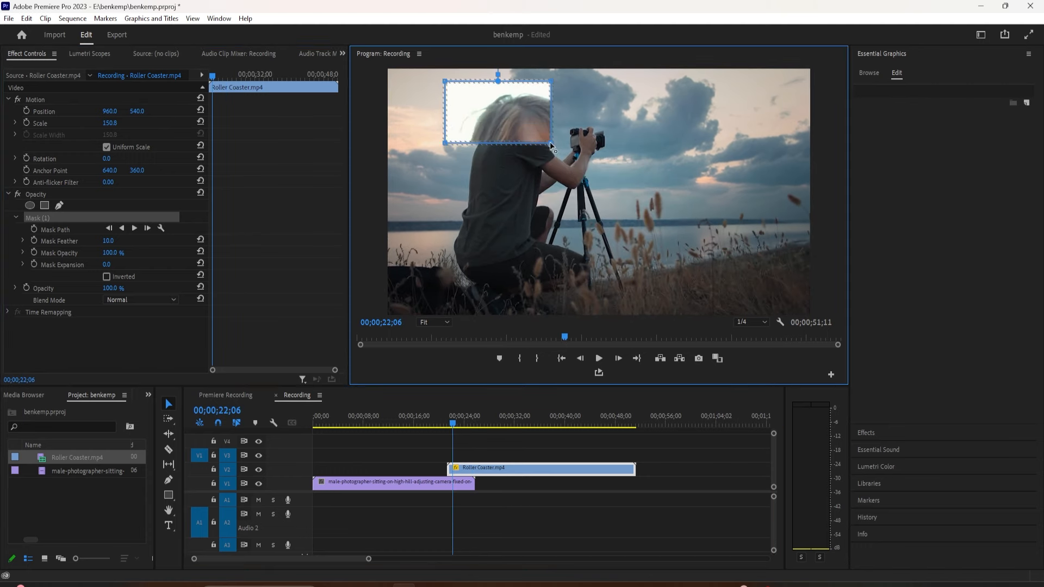
drag(547, 136, 608, 256)
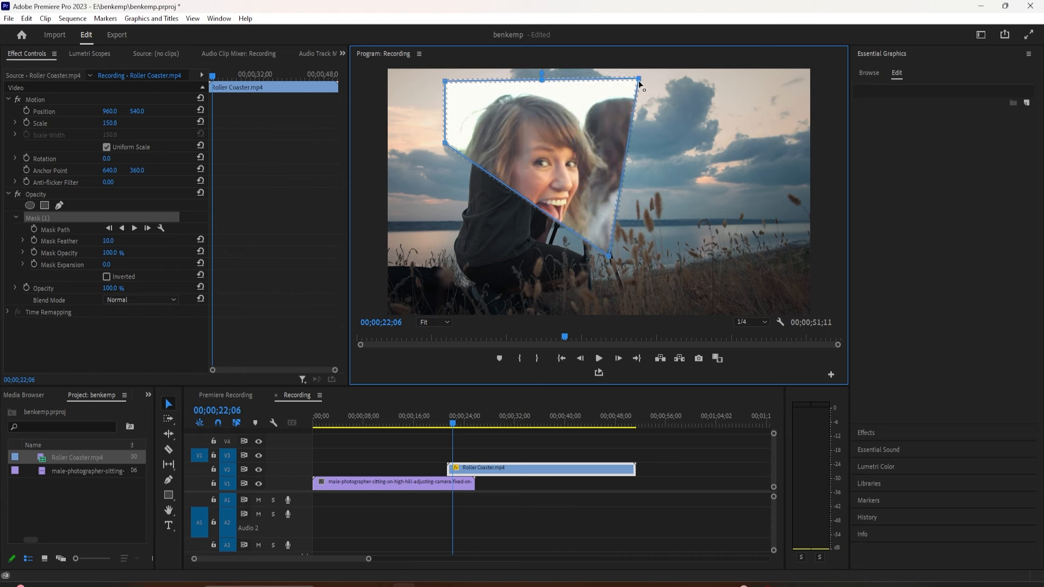
drag(641, 85, 605, 89)
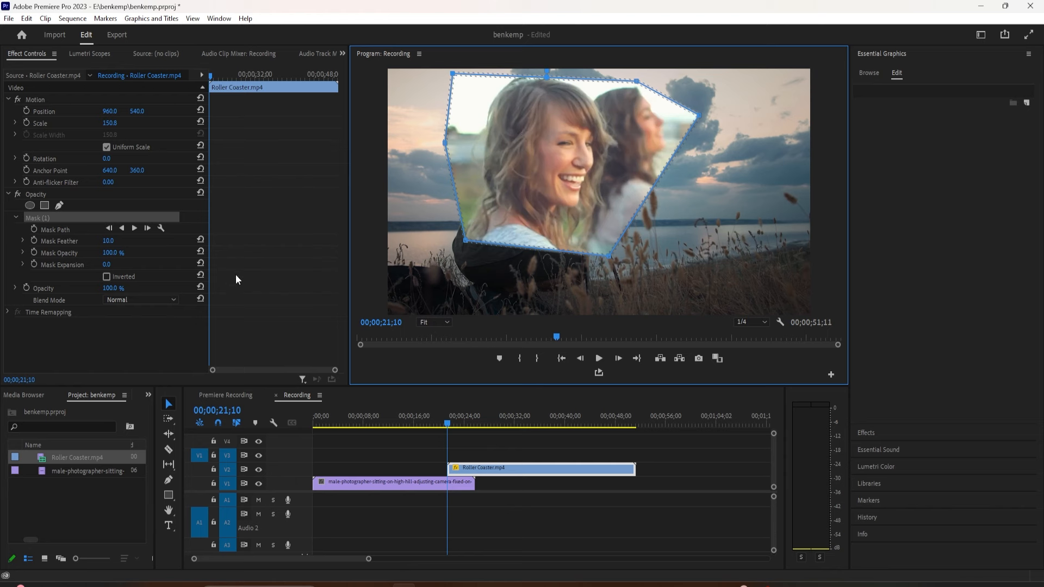
mouse_move(106, 226)
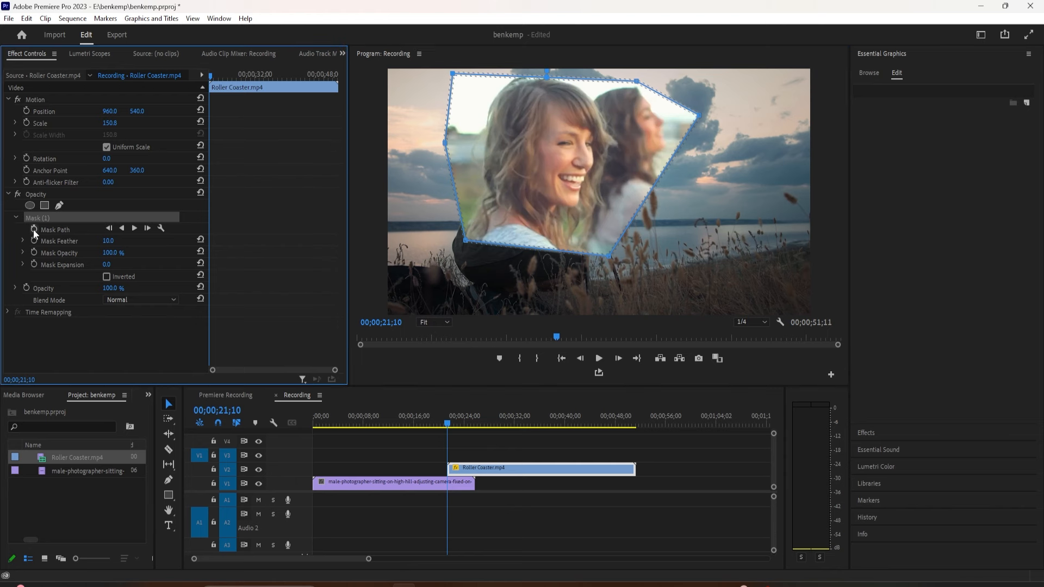
Step: Toggle the Mask Path stopwatch then undo the keyframe so the polygon mask stays unanimated
click(34, 229)
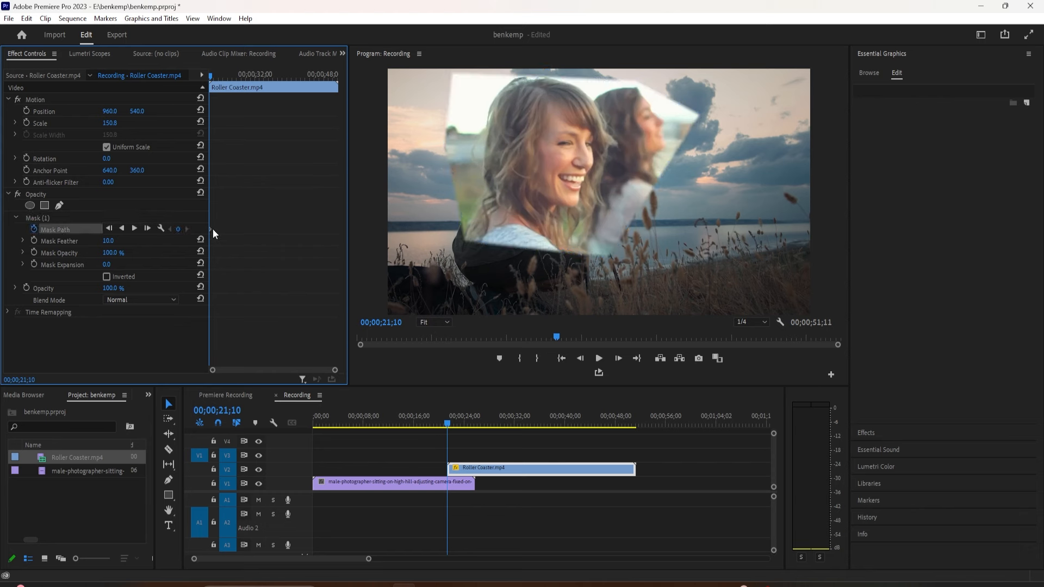
right_click(213, 233)
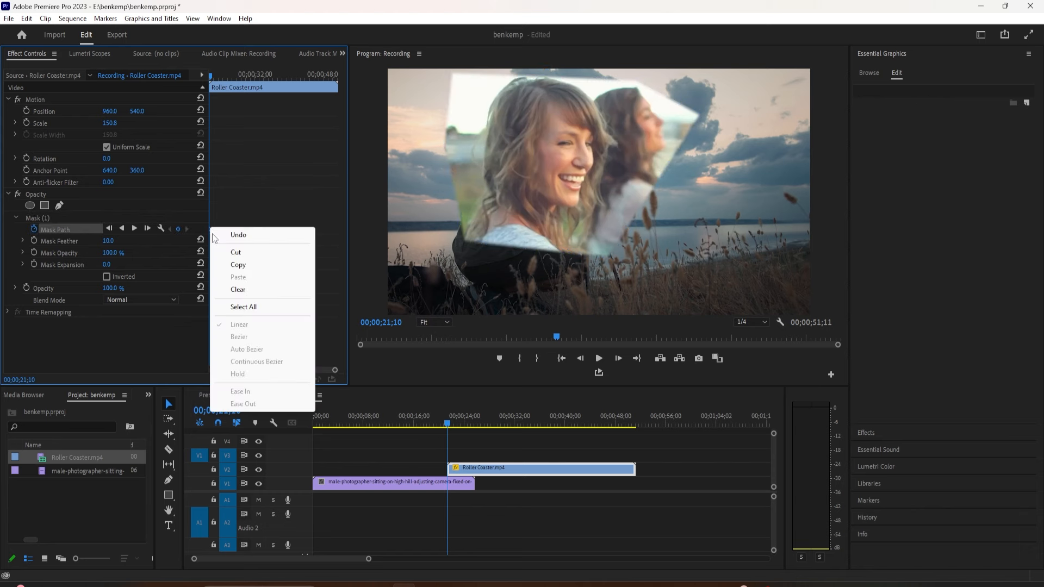
mouse_move(244, 242)
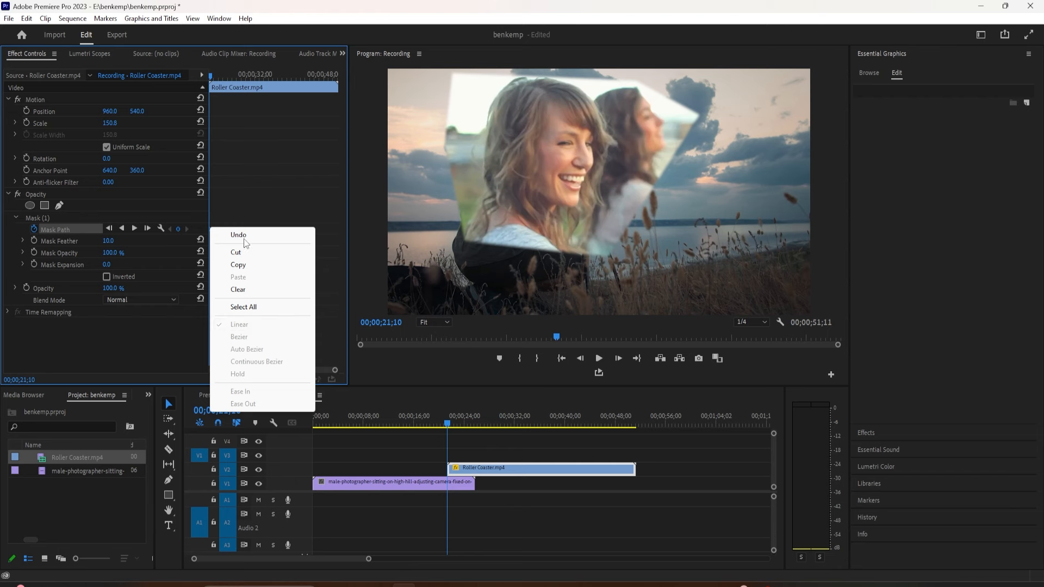
click(63, 229)
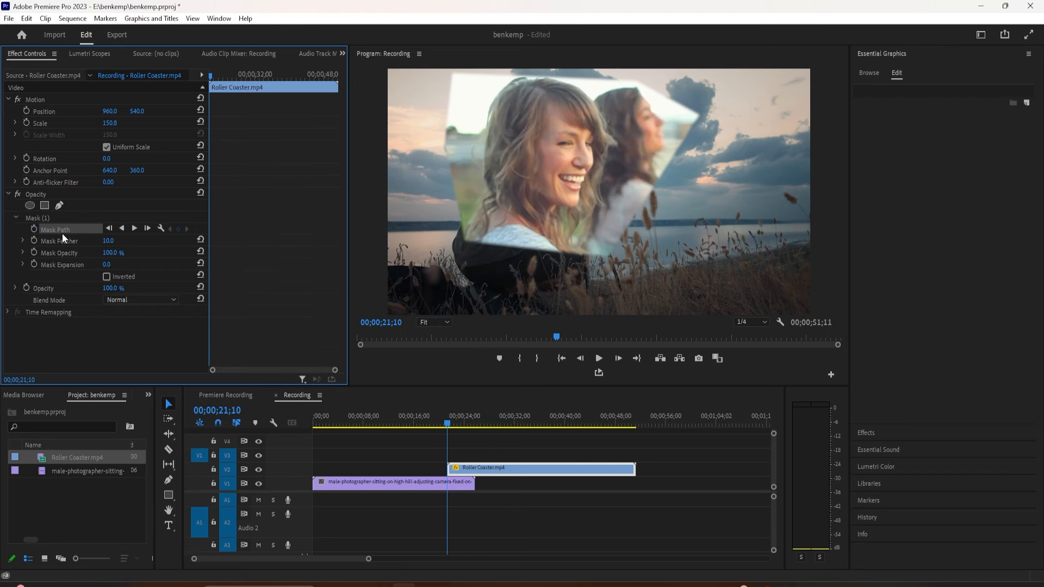
click(54, 229)
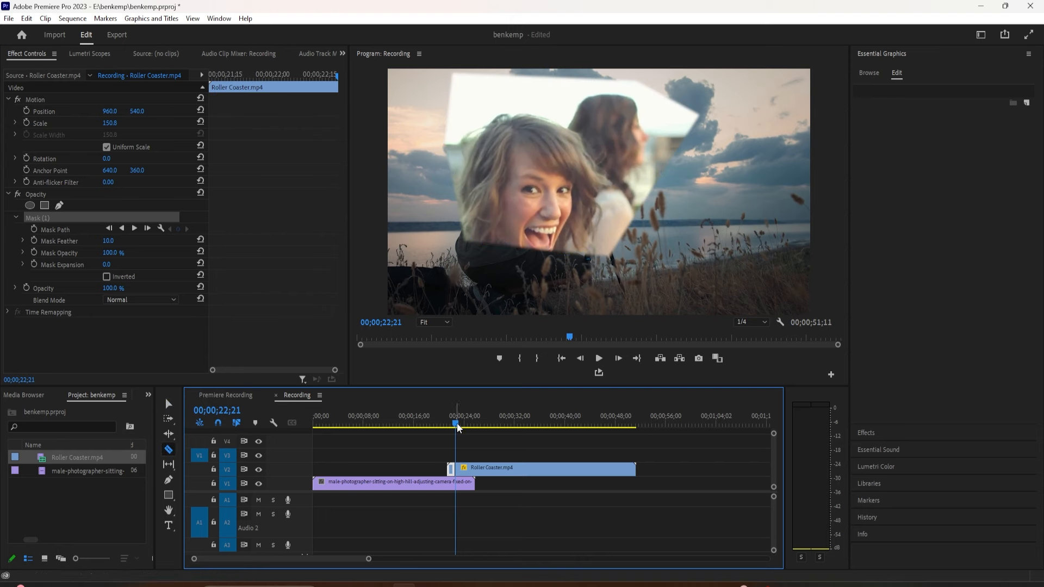
Step: Reshape the polygon mask's corners on the later Roller Coaster piece to follow the women
click(539, 468)
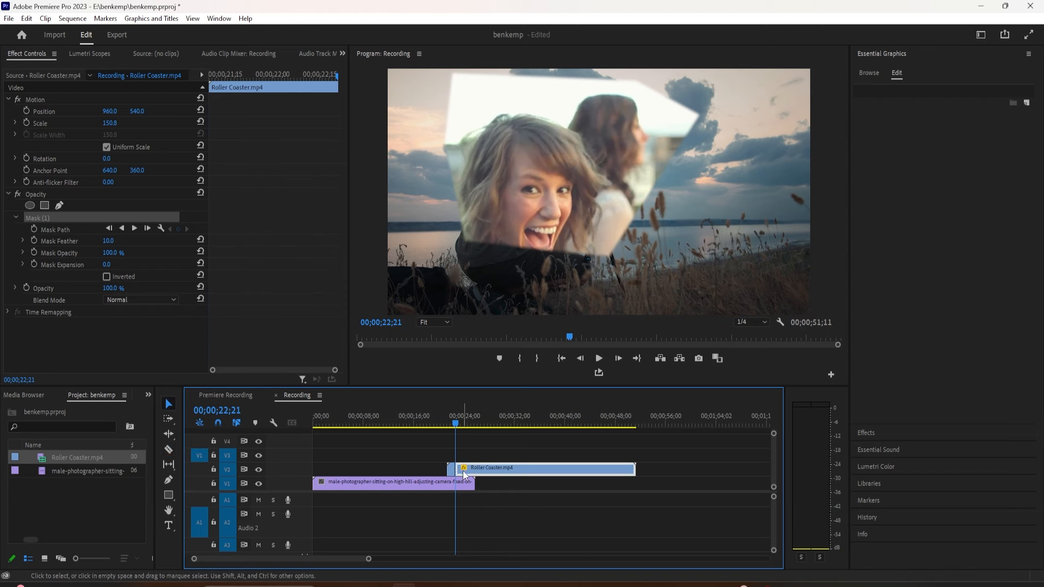
click(104, 228)
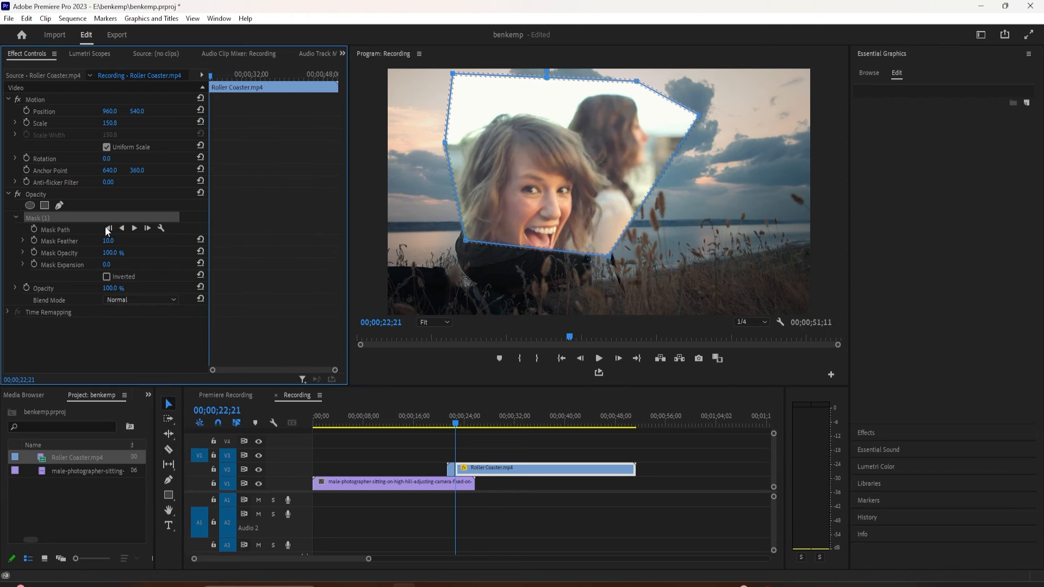
drag(463, 243, 456, 260)
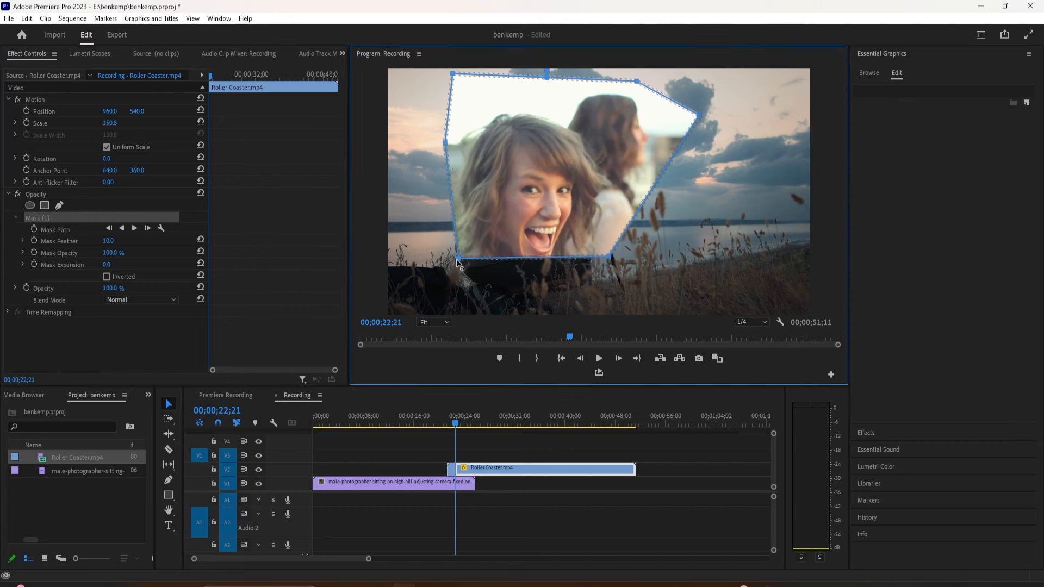
drag(457, 263, 607, 267)
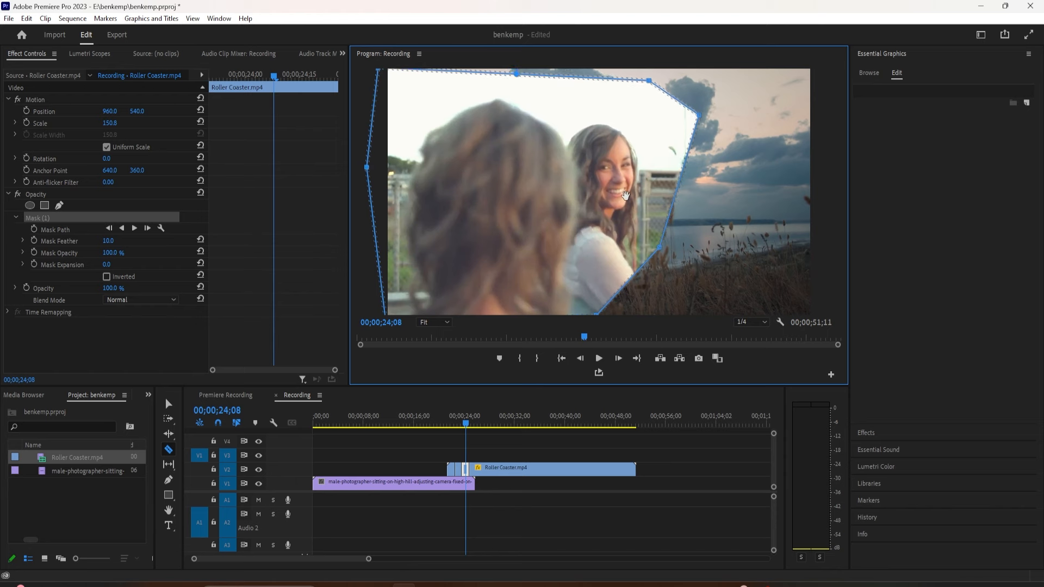
click(433, 322)
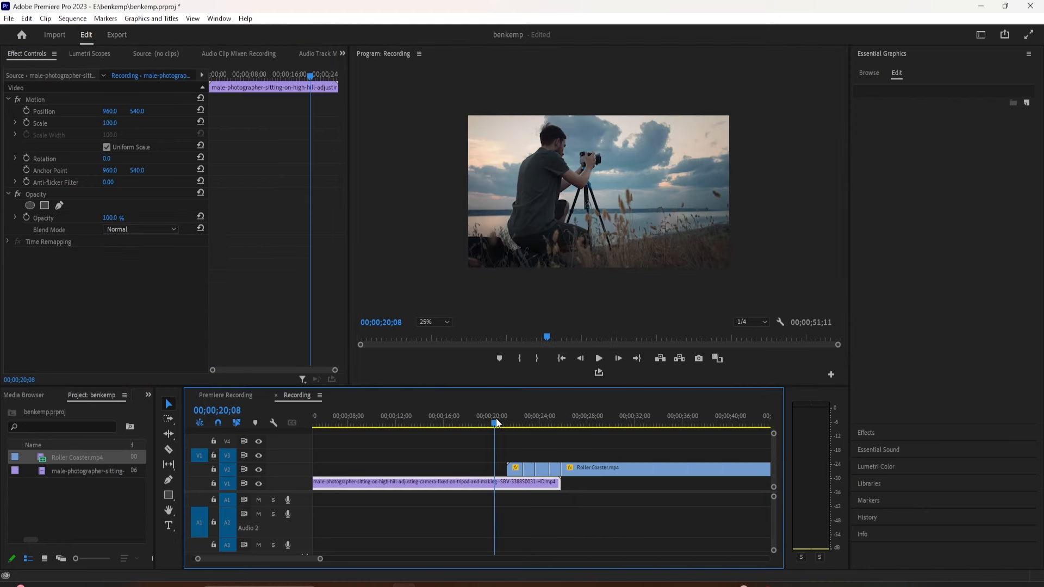
click(597, 358)
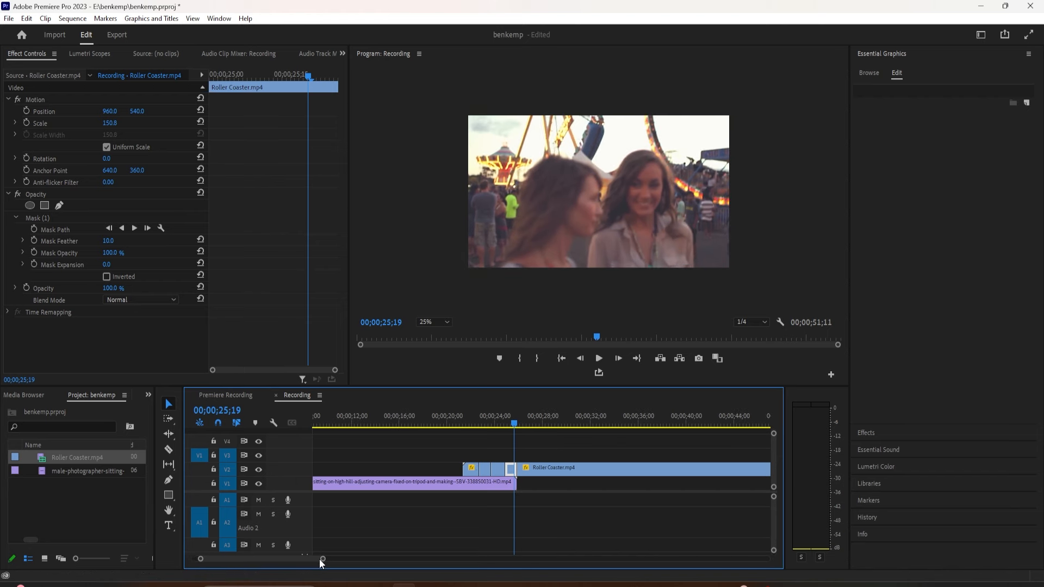
drag(321, 558, 366, 558)
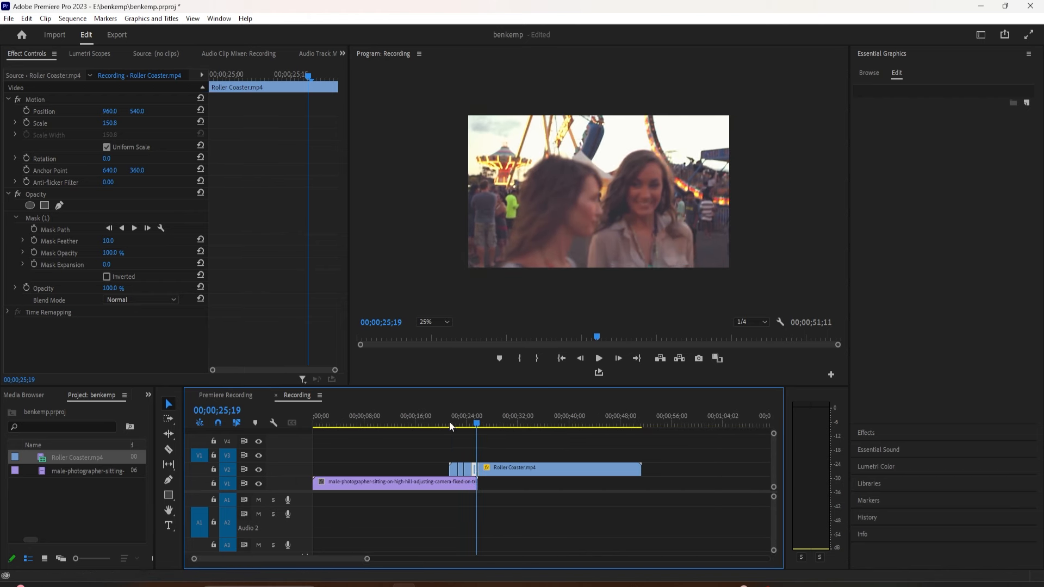
click(383, 481)
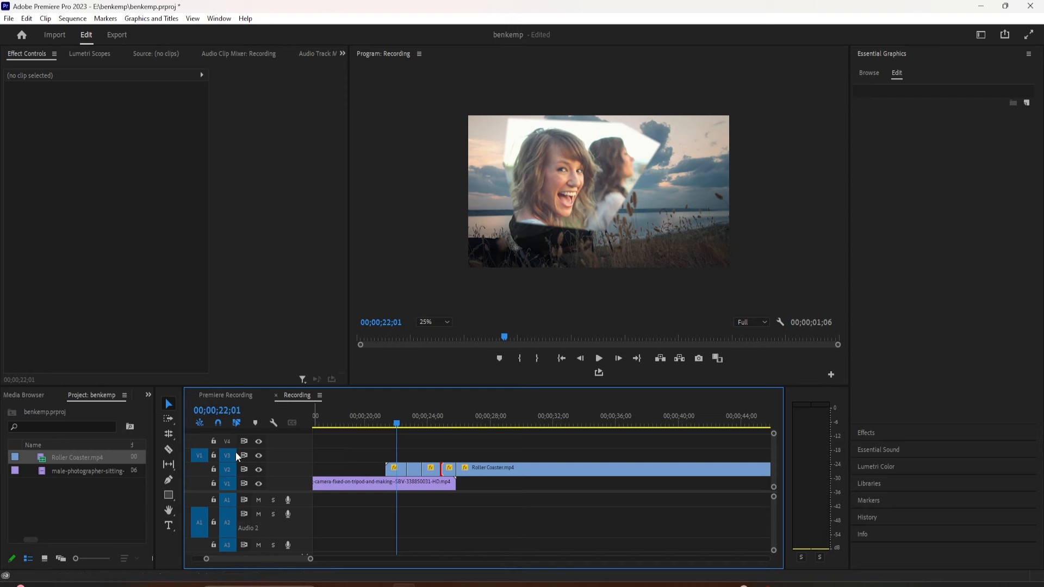
Step: Use the Rolling Edit tool to shift cut points between the masked Roller Coaster pieces
click(397, 468)
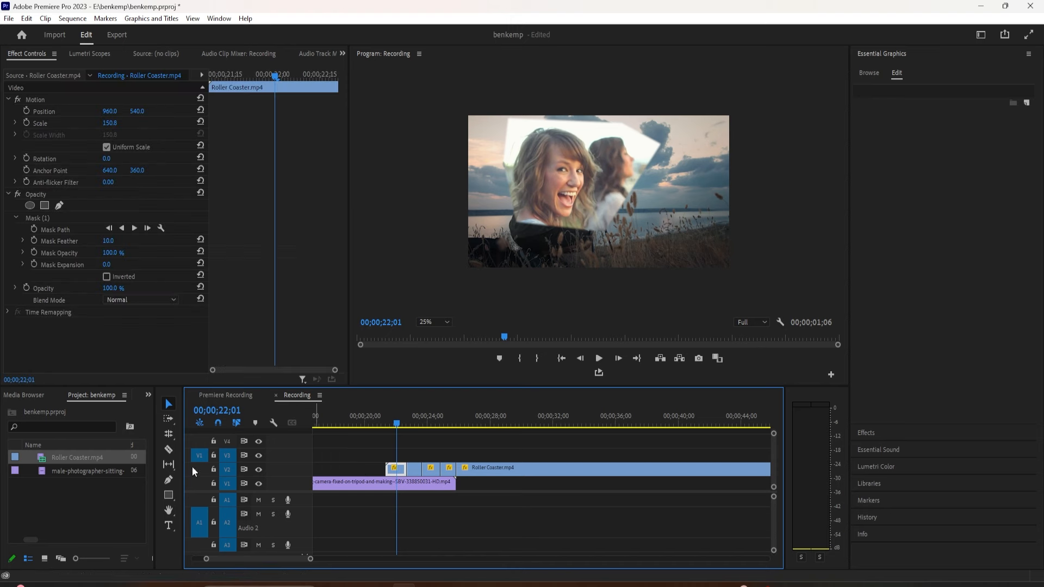
mouse_move(167, 432)
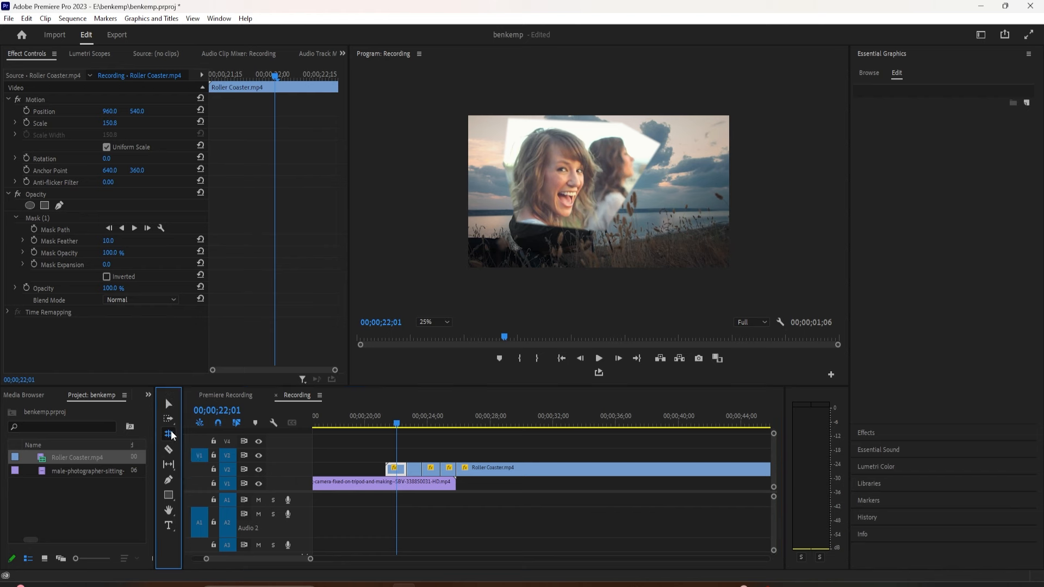
click(169, 434)
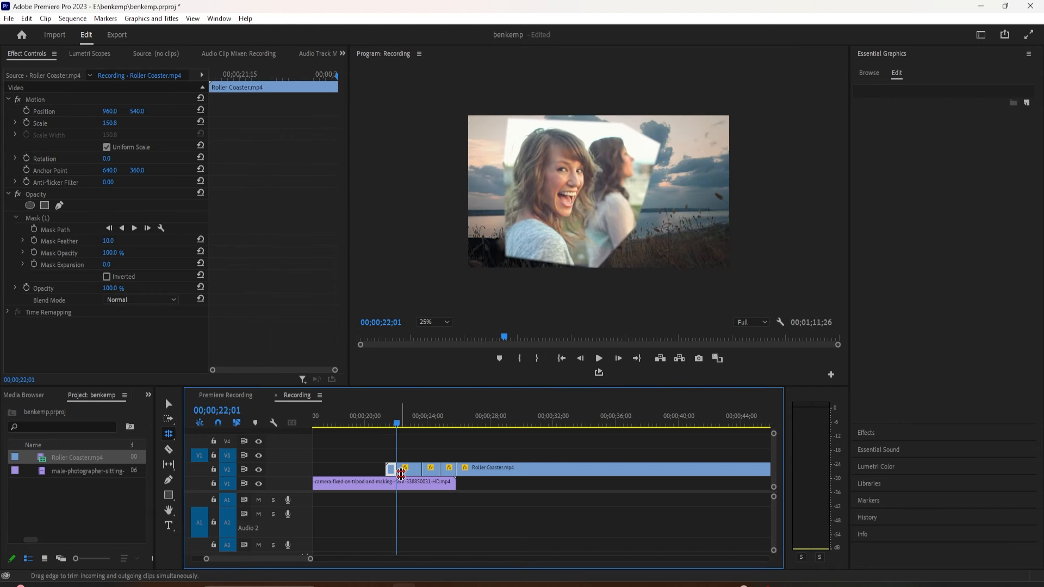
click(396, 469)
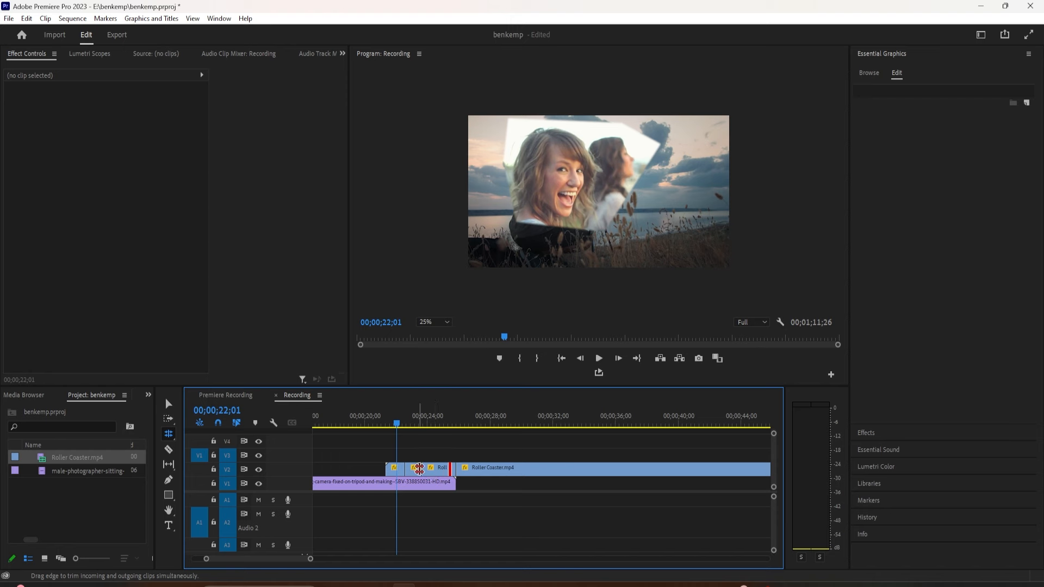
drag(419, 468, 433, 468)
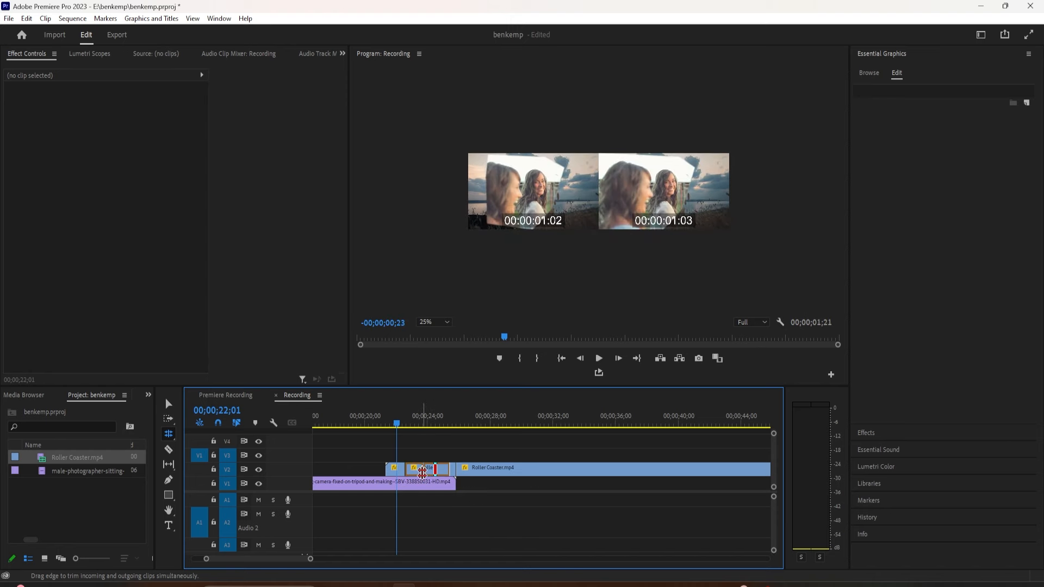
drag(423, 469, 403, 469)
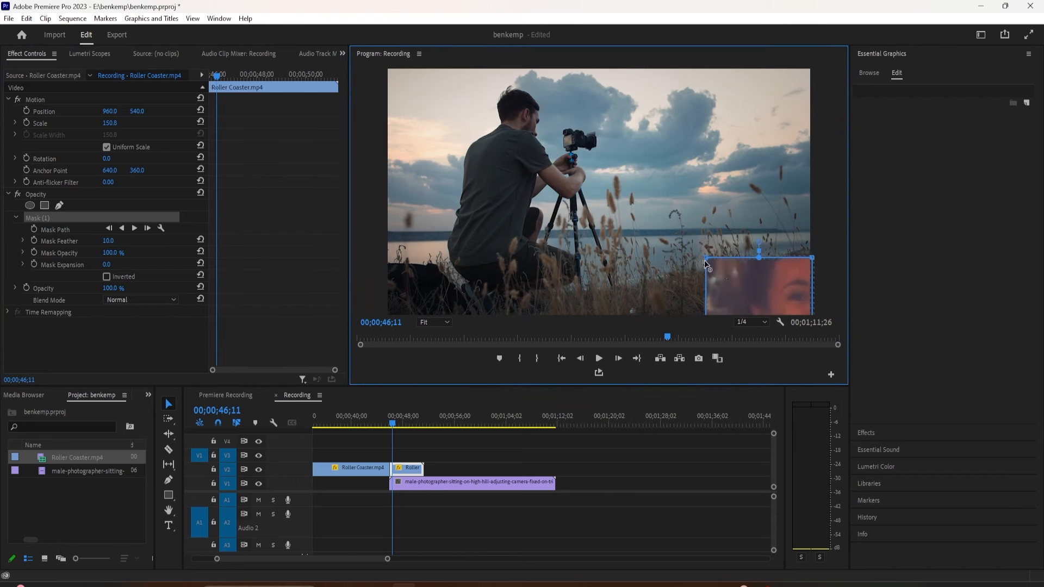
Step: Stretch the rectangle mask across the whole frame on the later Roller Coaster piece at 46;16
drag(706, 258, 386, 72)
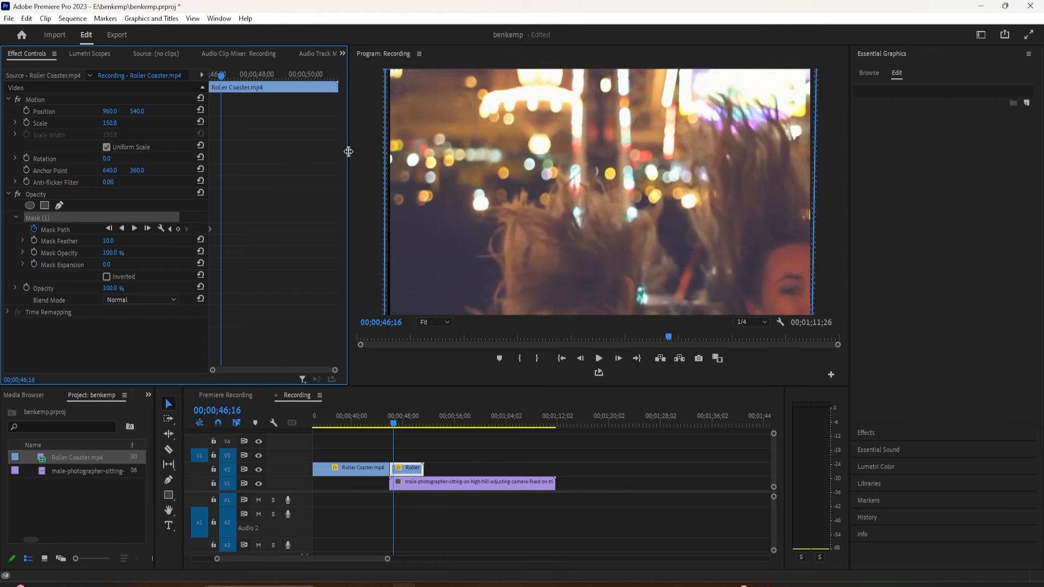
Step: Zoom the Program Monitor to 25% and set the full-frame mask for the first Mask Path keyframe
click(432, 322)
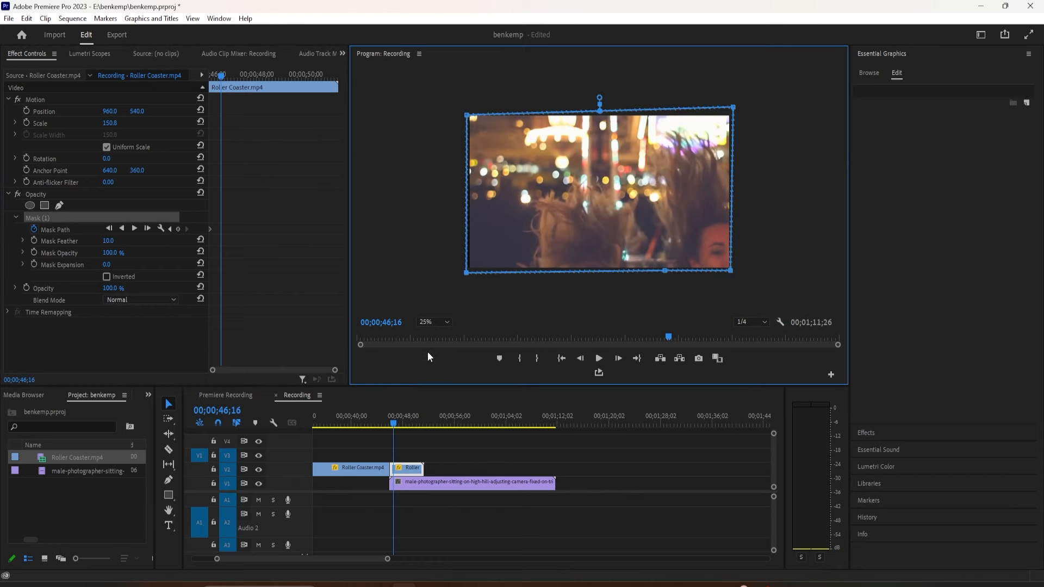
drag(472, 118, 523, 152)
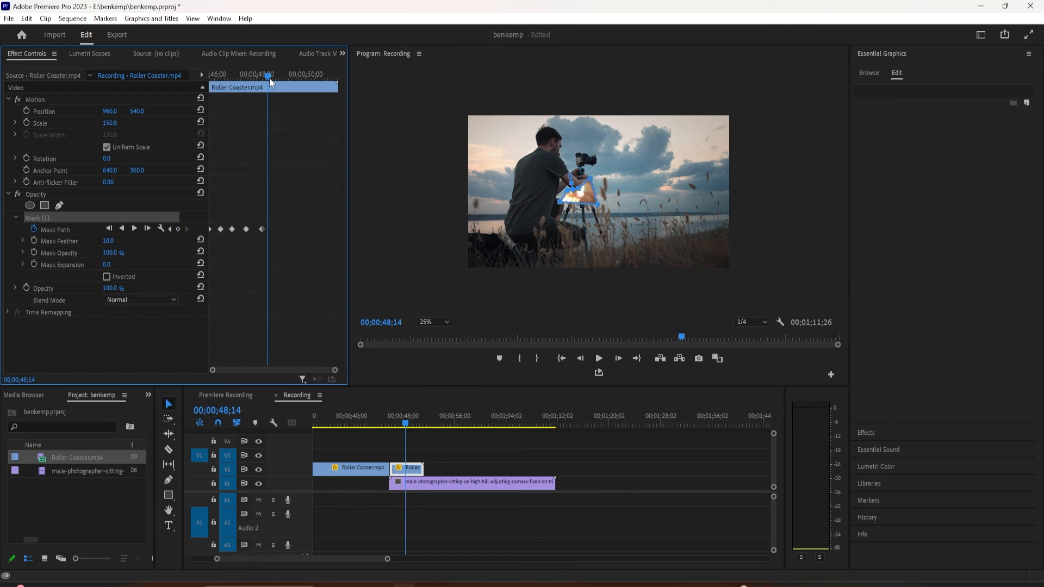
Step: Add a Mask Expansion keyframe later in the animation and set playback resolution to Full
click(32, 264)
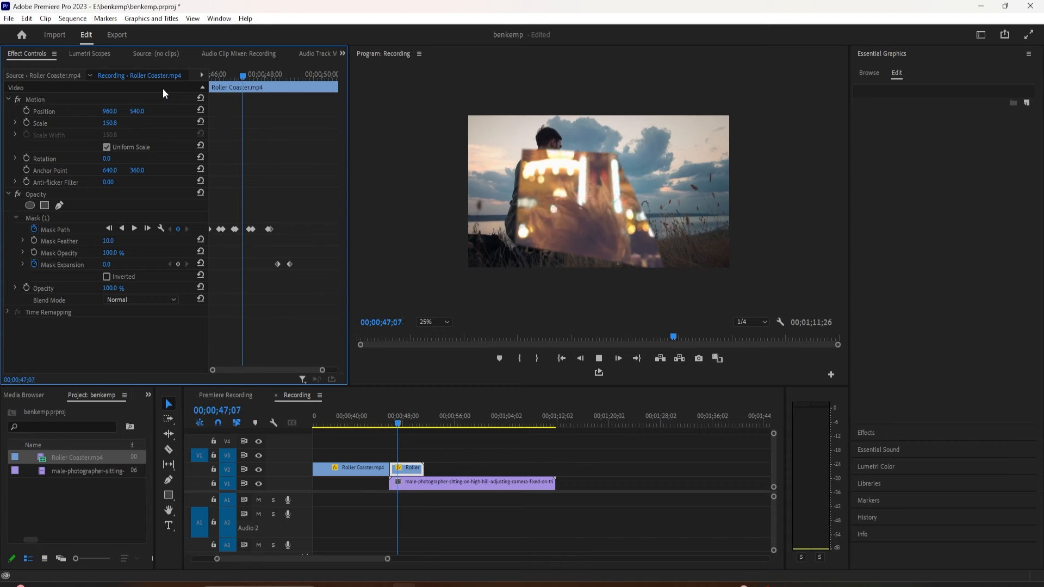
click(748, 323)
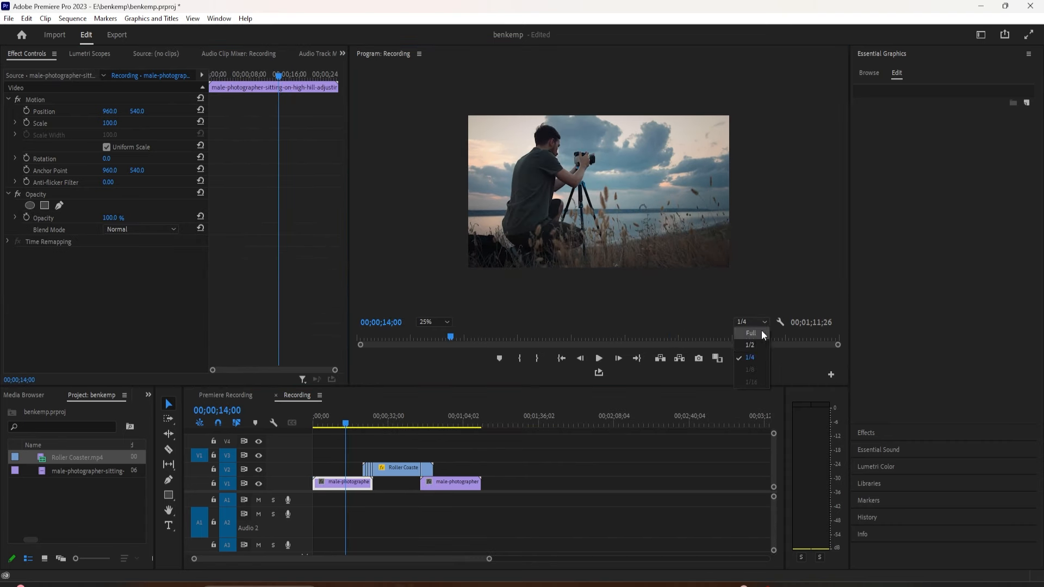
click(749, 333)
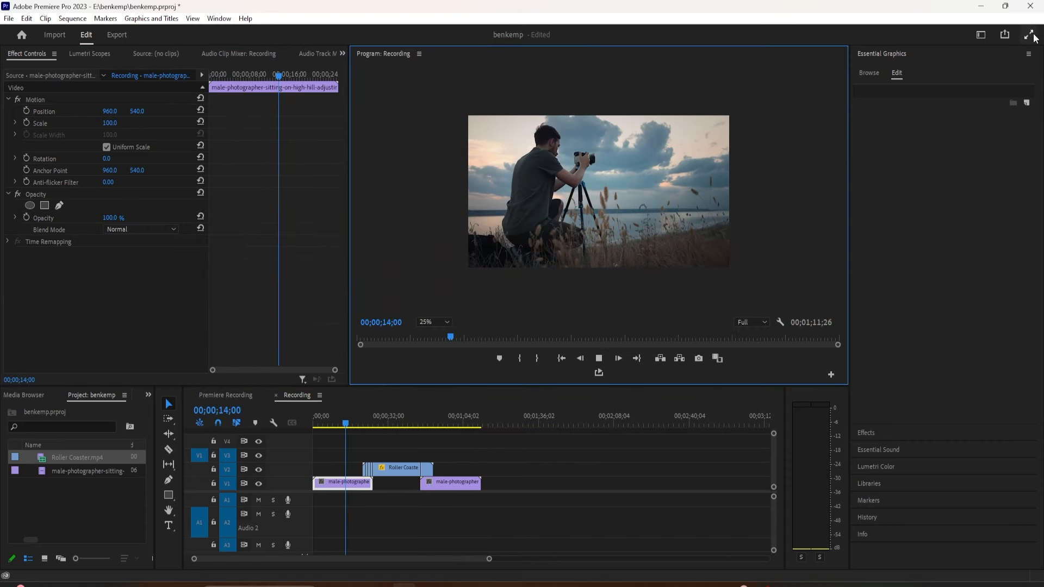